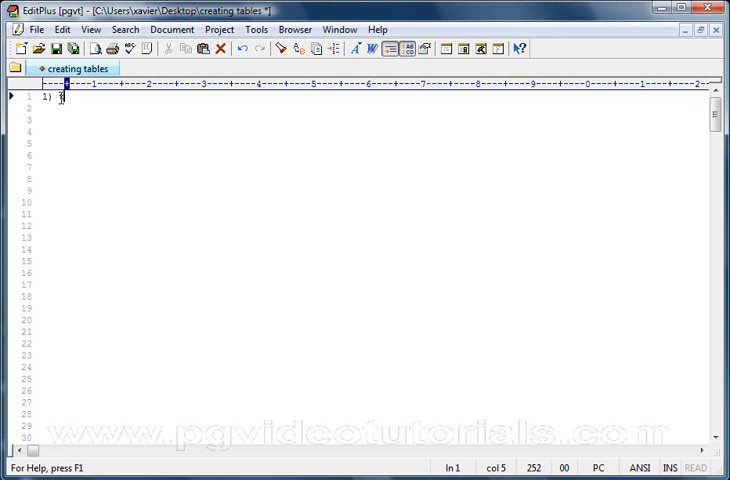
# - Write a numbered list of tables: 1) tcars, 2) tcustomers, 3) trentals, one per line
pyautogui.write('cars')
pyautogui.click(376, 108)
pyautogui.write('2)')
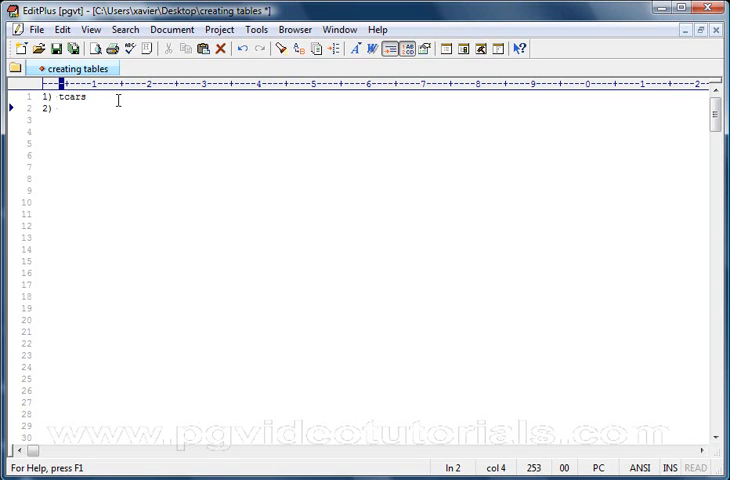
pyautogui.write('tcustomers')
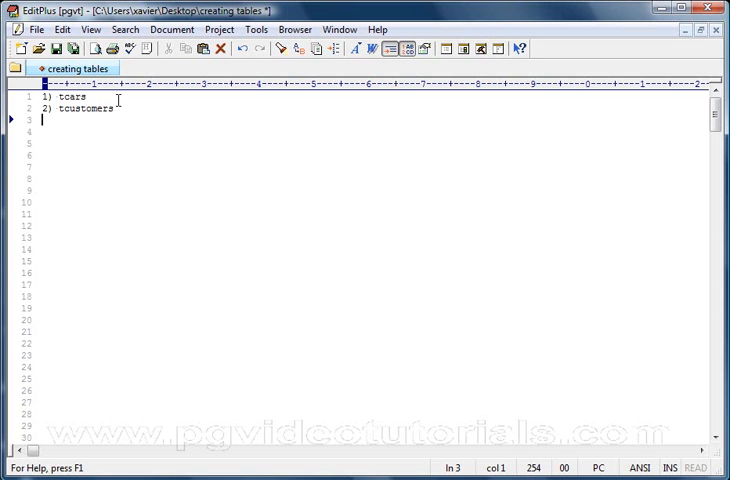
pyautogui.write('3) tr')
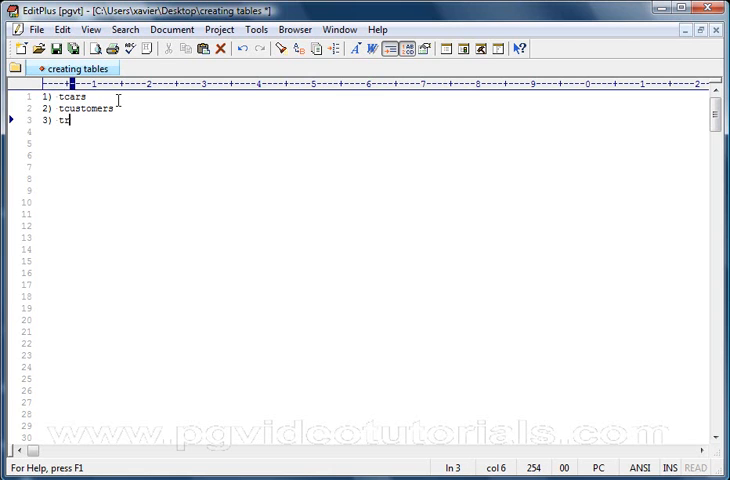
pyautogui.write('entals')
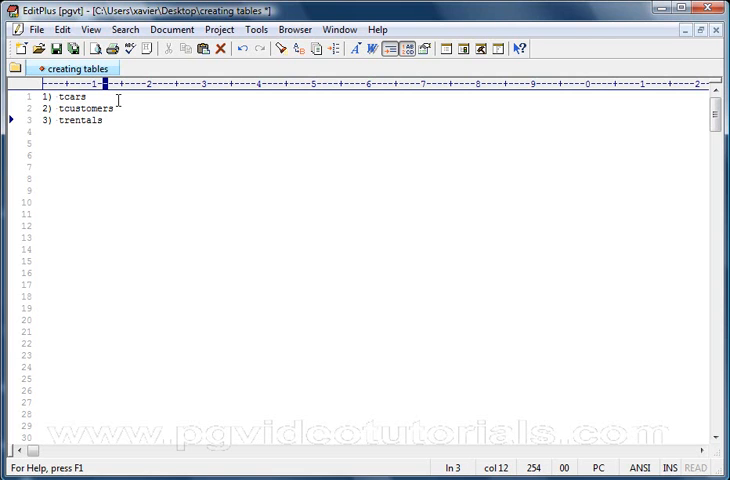
# - Start a blank line below the list for the tcars column outline
pyautogui.press('Enter')
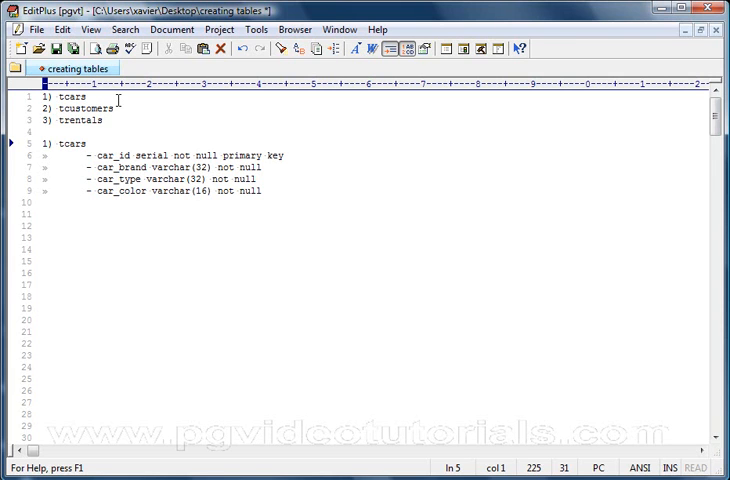
pyautogui.moveTo(262, 152)
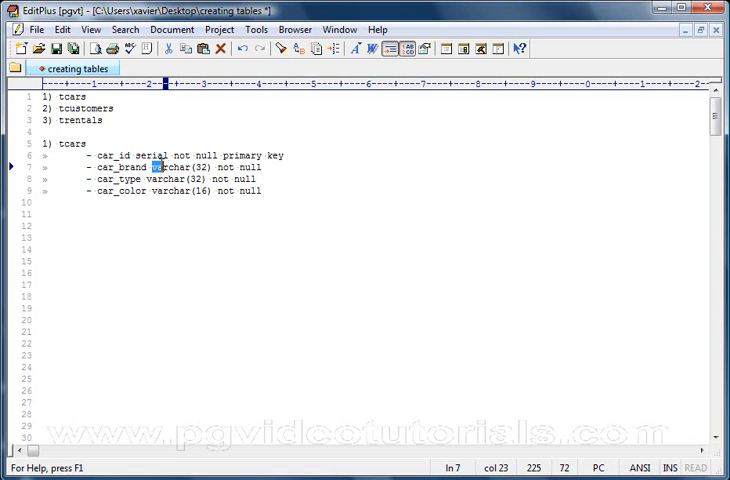
# - Select words in the car_brand and car_id definition lines for editing
pyautogui.doubleClick(166, 178)
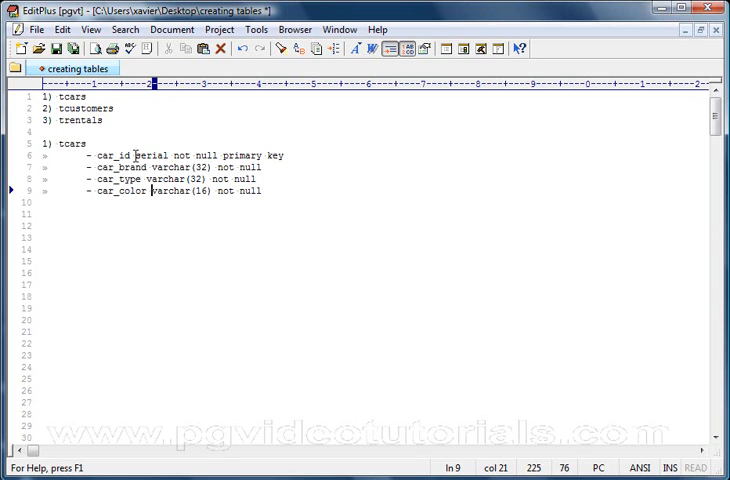
pyautogui.doubleClick(150, 156)
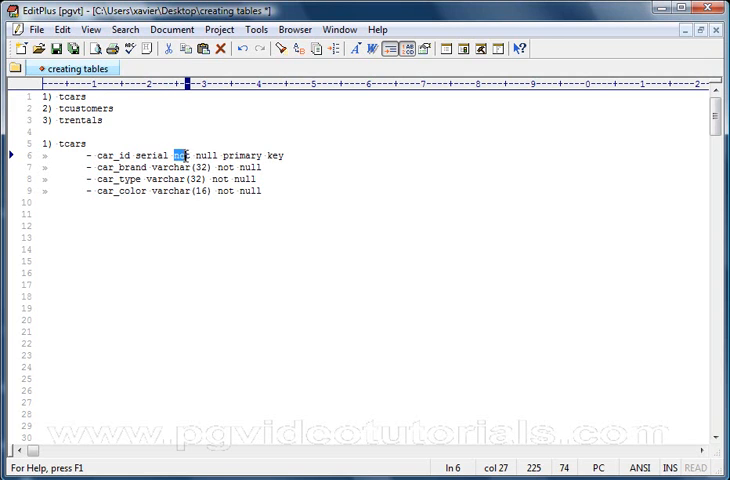
pyautogui.moveTo(170, 156); pyautogui.dragTo(210, 156)
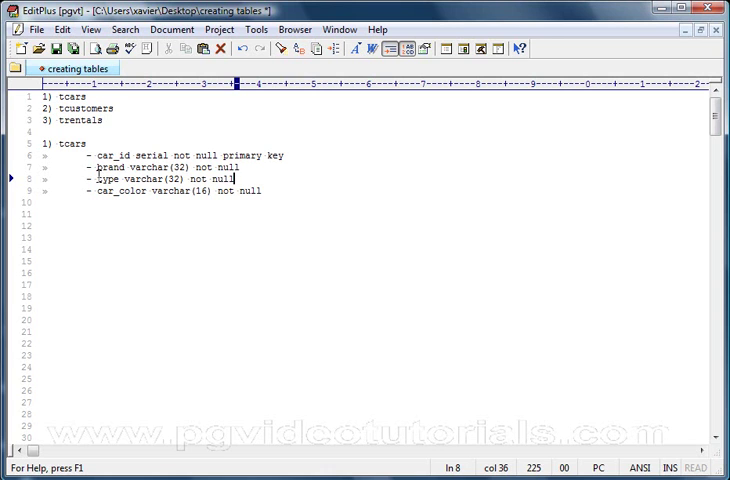
# - Select the word on the type line to drop its car_ prefix
pyautogui.doubleClick(104, 166)
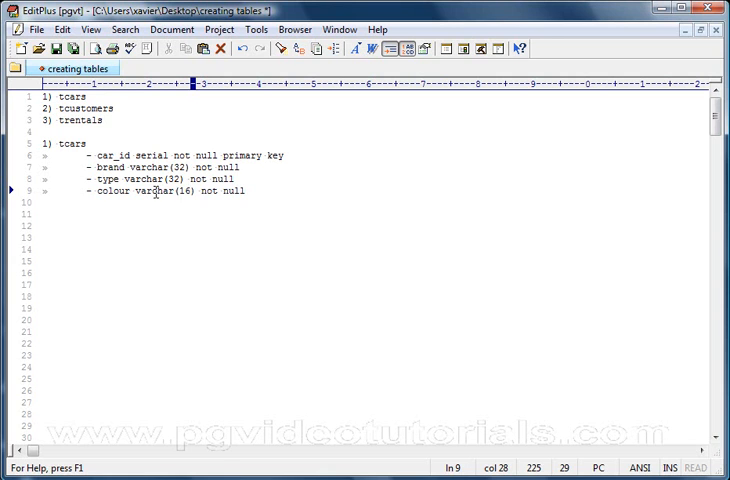
pyautogui.moveTo(202, 192)
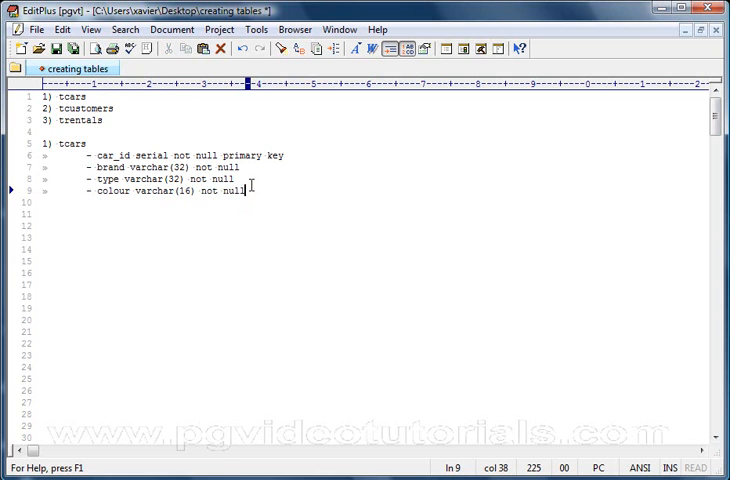
# - Erase the trailing ') not null' so the line reads colour varchar(16
pyautogui.press('BackSpace')
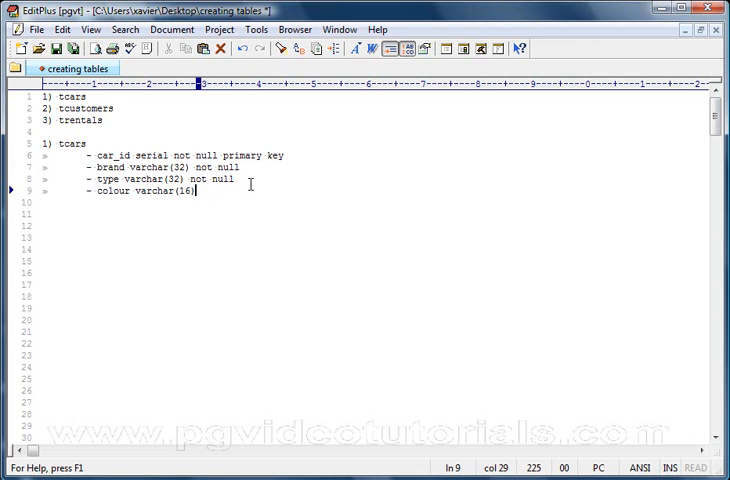